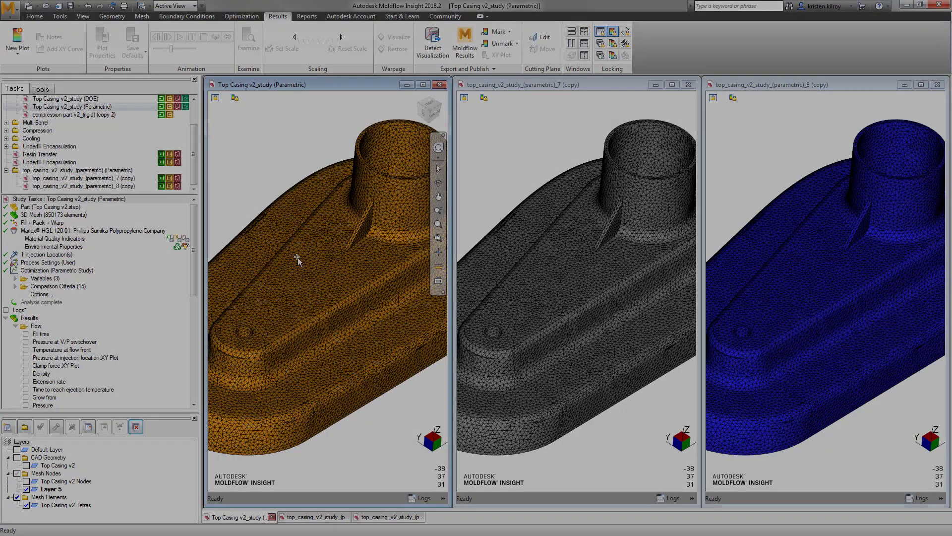
Step: Show the overall warp deflection result, then inspect the Overall Flatness criterion (minimize, weight 1)
{"action": "scroll", "scroll_direction": "down", "scroll_amount": 3}
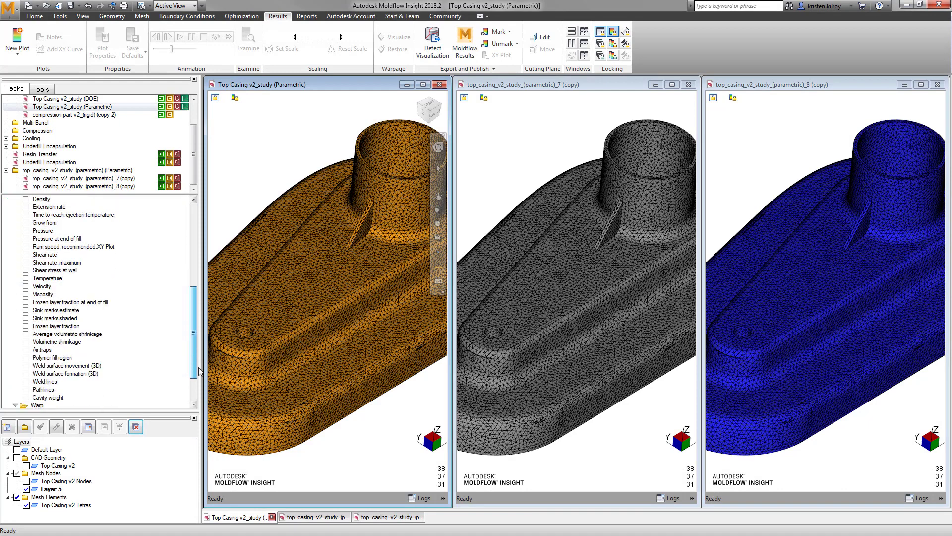
{"action": "scroll", "scroll_direction": "down", "scroll_amount": 3}
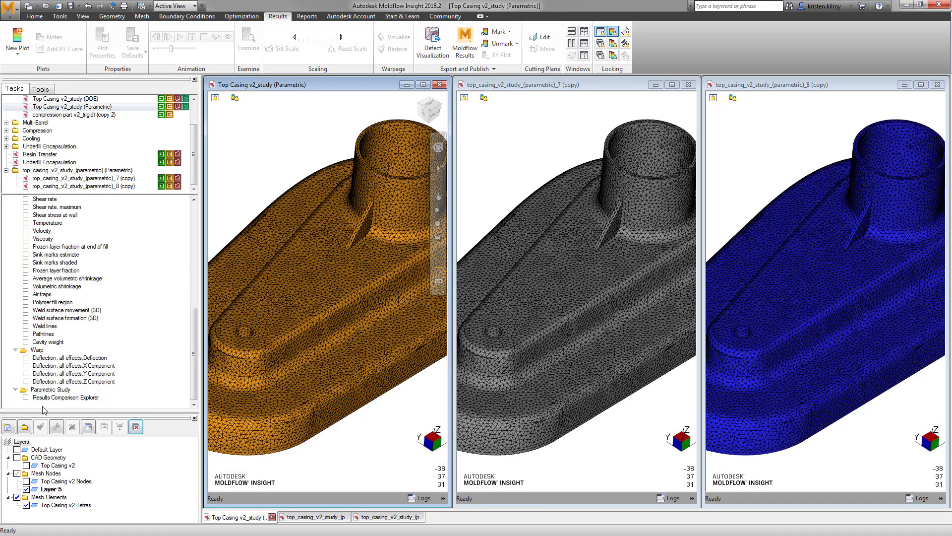
{"action": "left_click", "coordinate": [70, 357]}
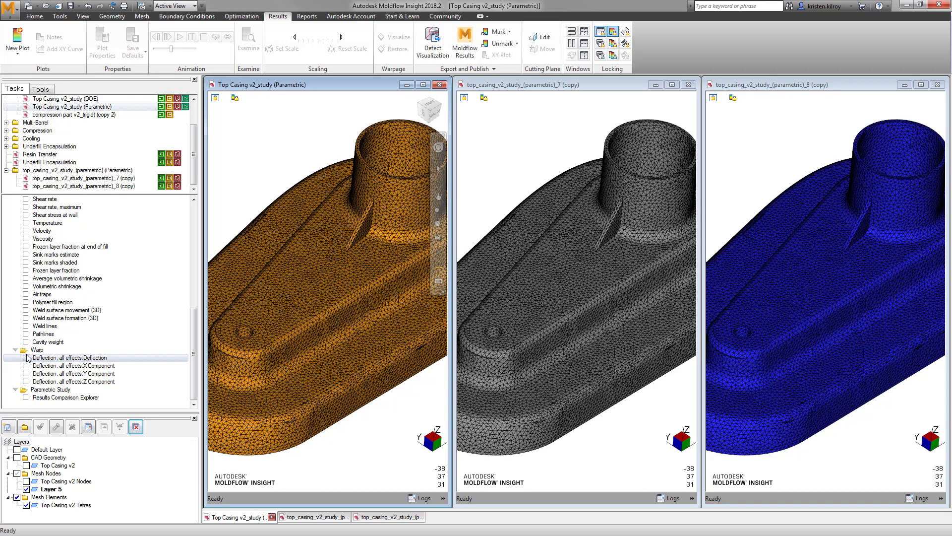
{"action": "left_click", "coordinate": [26, 357]}
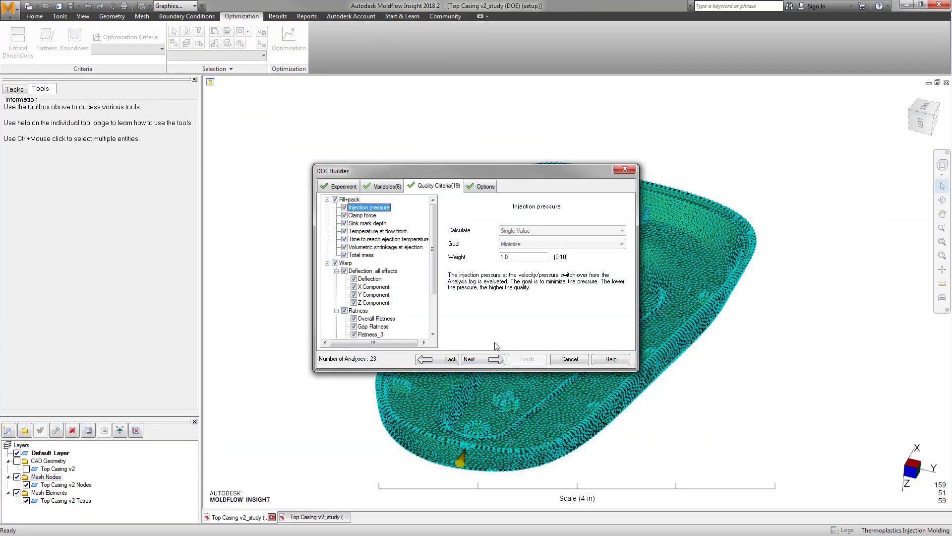
{"action": "scroll", "scroll_direction": "down", "scroll_amount": 3}
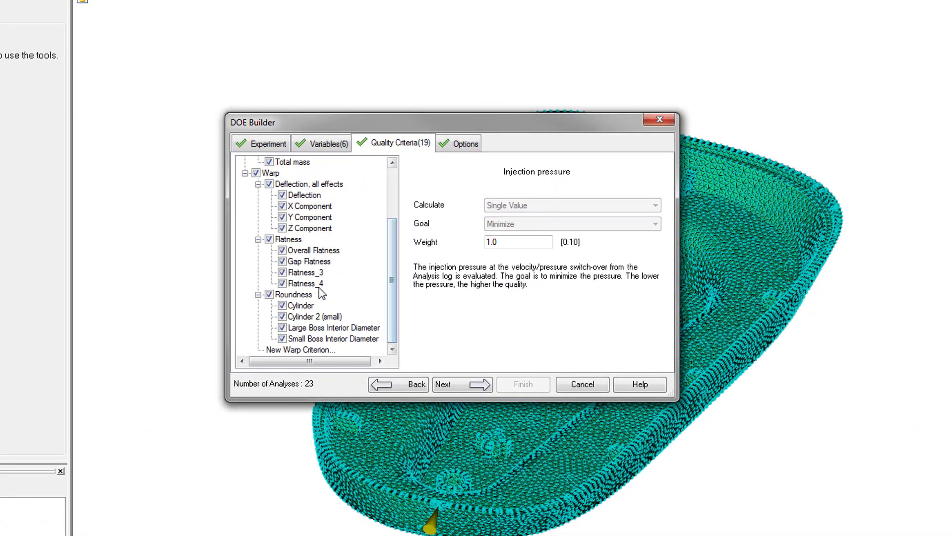
{"action": "left_click", "coordinate": [314, 250]}
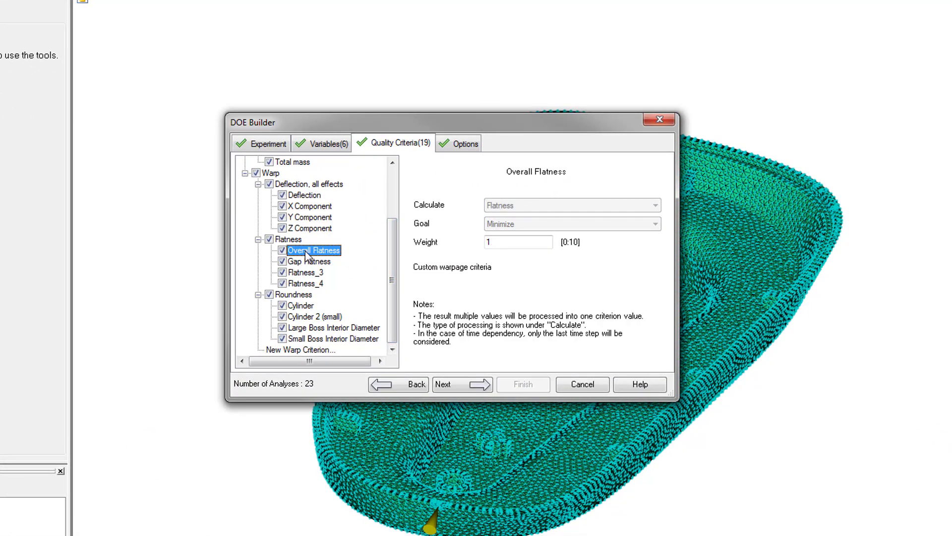
{"action": "mouse_move", "coordinate": [314, 293]}
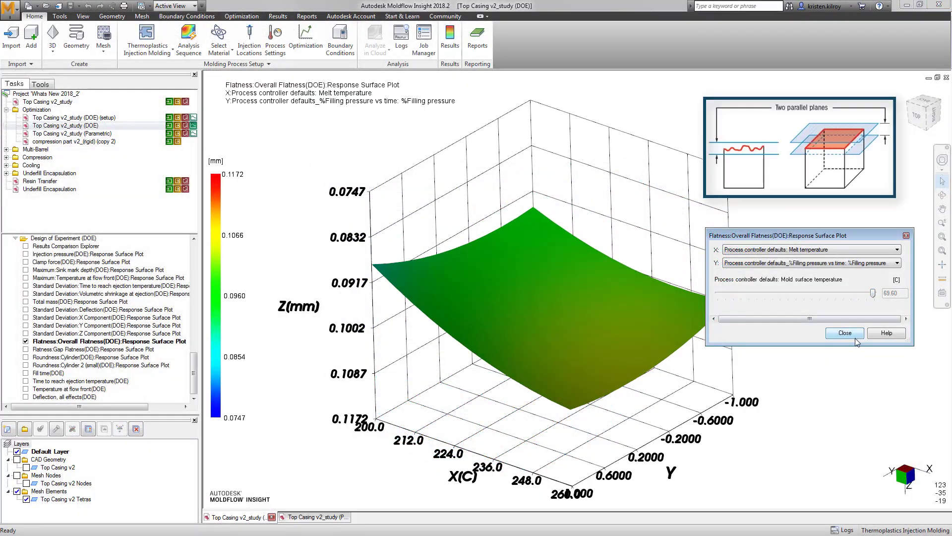
Step: Close the flatness plot settings and choose the Roundness Cylinder response surface's Y-axis variable
{"action": "left_click", "coordinate": [108, 349]}
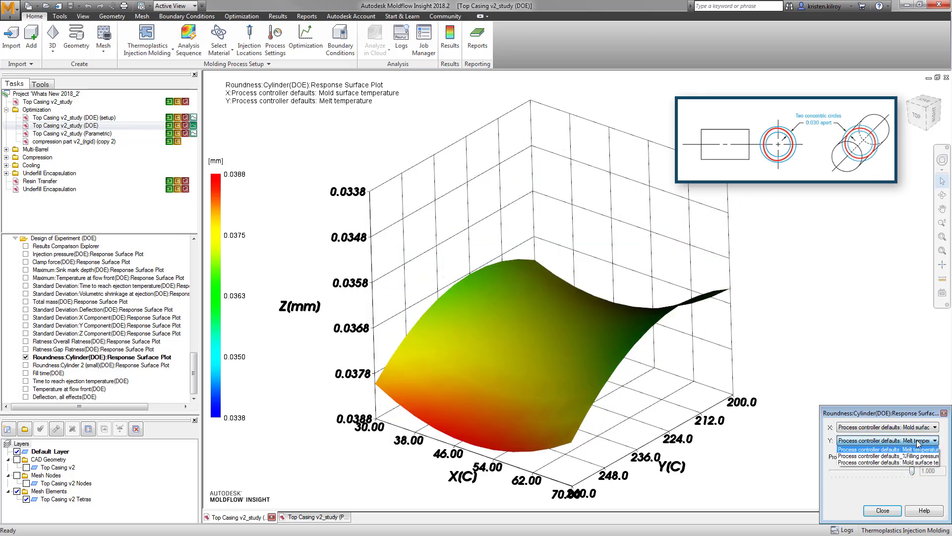
{"action": "left_click", "coordinate": [898, 456]}
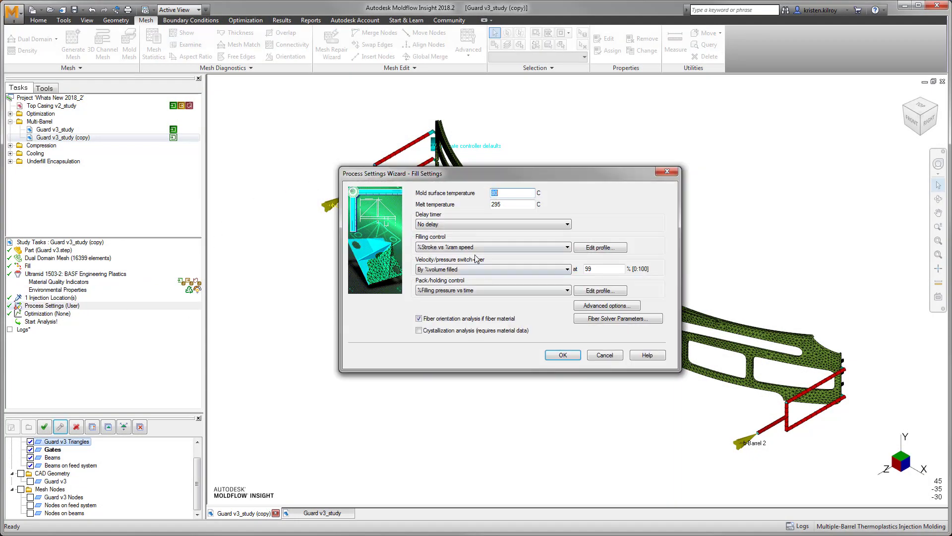
Step: Set the fill Delay timer to By ram position with 160 mm at node N112
{"action": "left_click", "coordinate": [492, 224]}
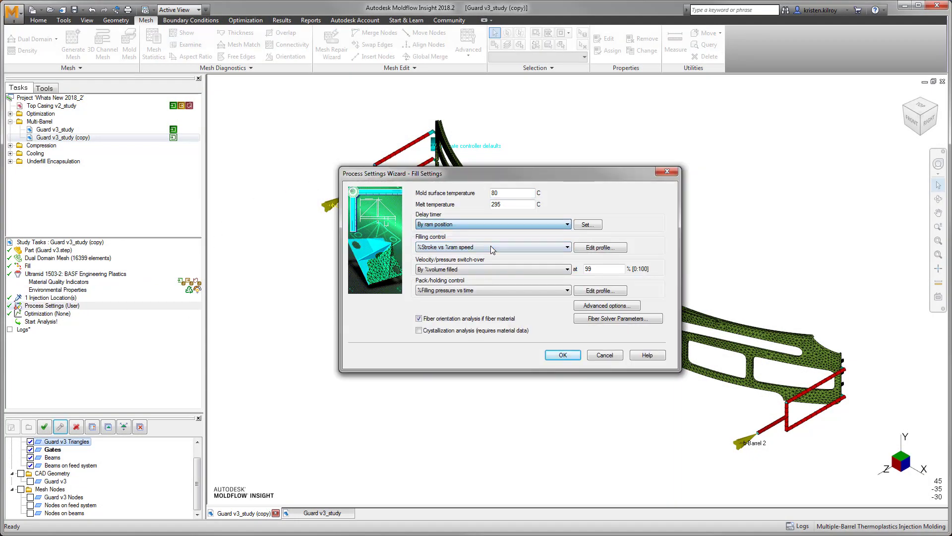
{"action": "left_click", "coordinate": [586, 224]}
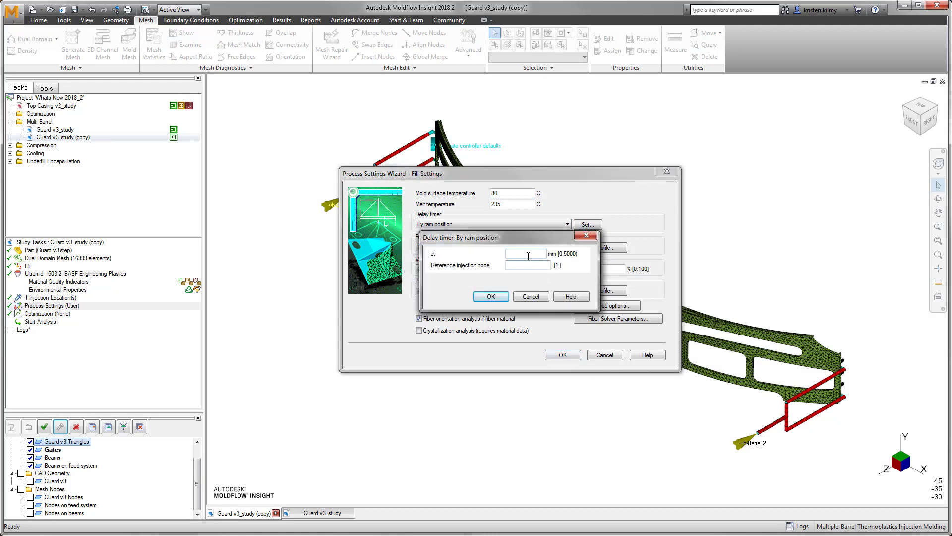
{"action": "type", "text": "160"}
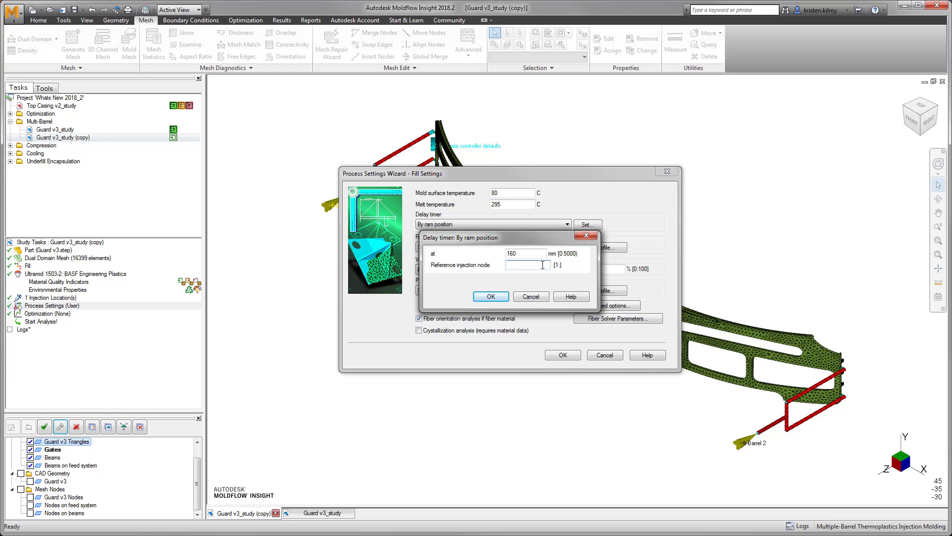
{"action": "type", "text": "N112"}
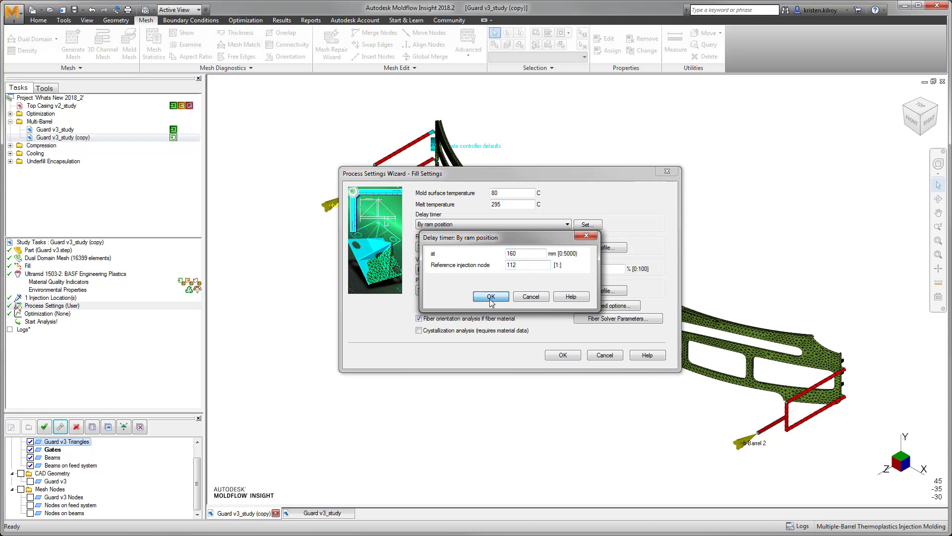
{"action": "left_click", "coordinate": [490, 296]}
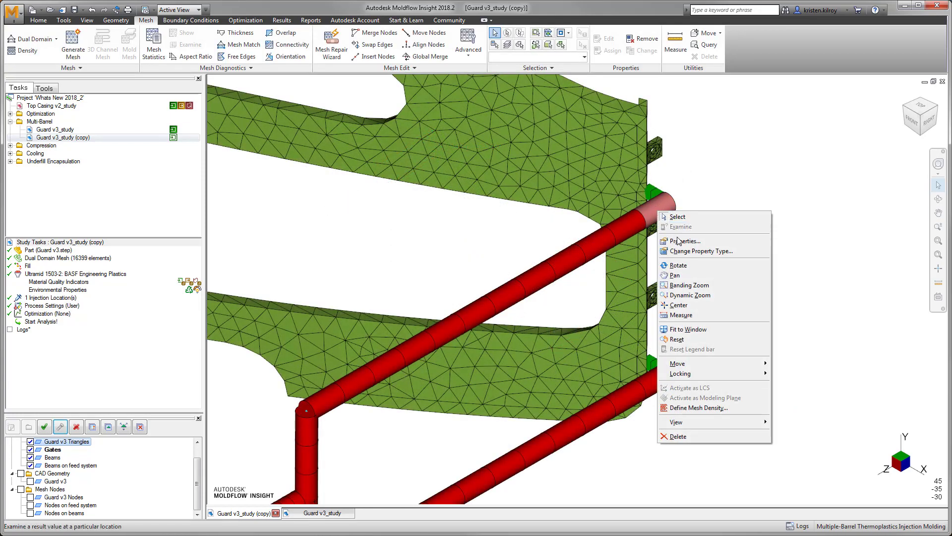
Step: Open the red hot gate beam's Properties and view its Mold Properties tab
{"action": "left_click", "coordinate": [682, 240]}
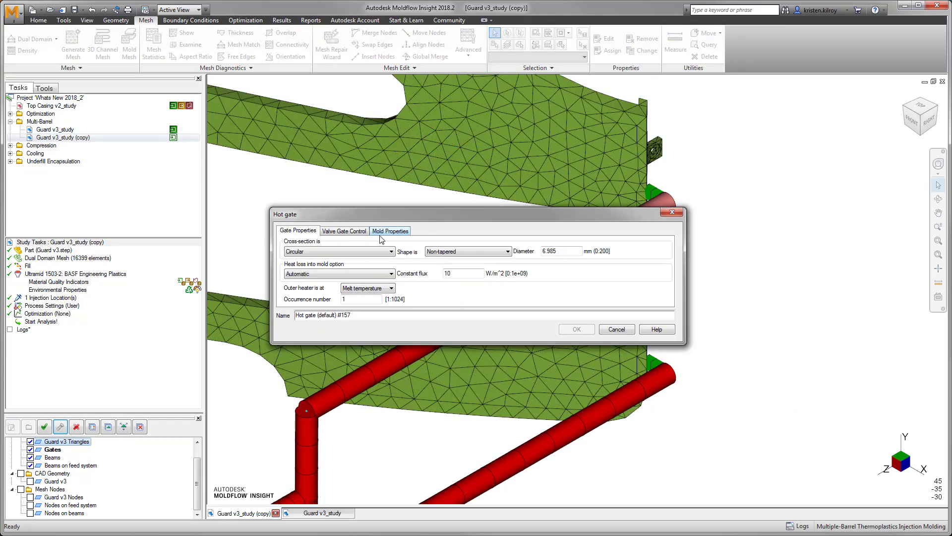
{"action": "left_click", "coordinate": [343, 231]}
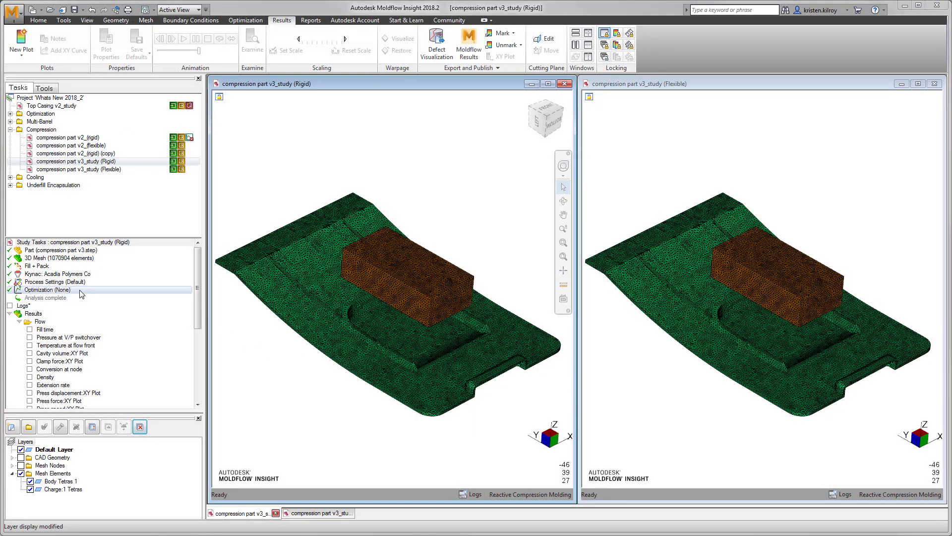
Step: Step through the Rigid study's process settings, past reactive molding and compression pages
{"action": "double_click", "coordinate": [55, 281]}
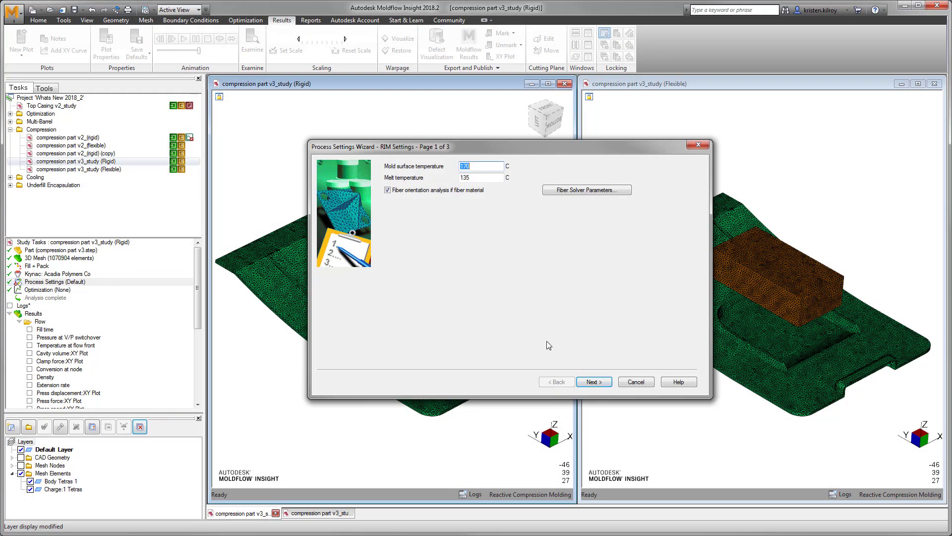
{"action": "left_click", "coordinate": [593, 381]}
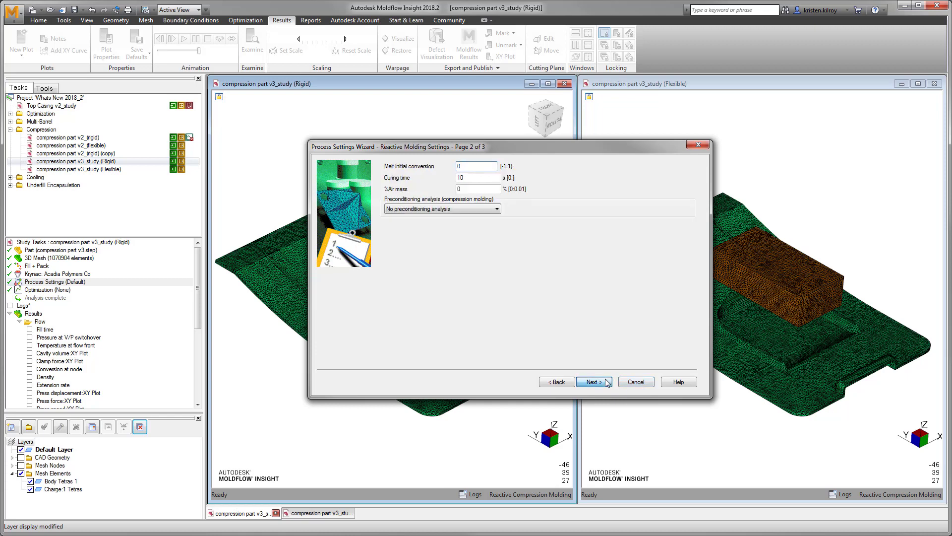
{"action": "left_click", "coordinate": [593, 381]}
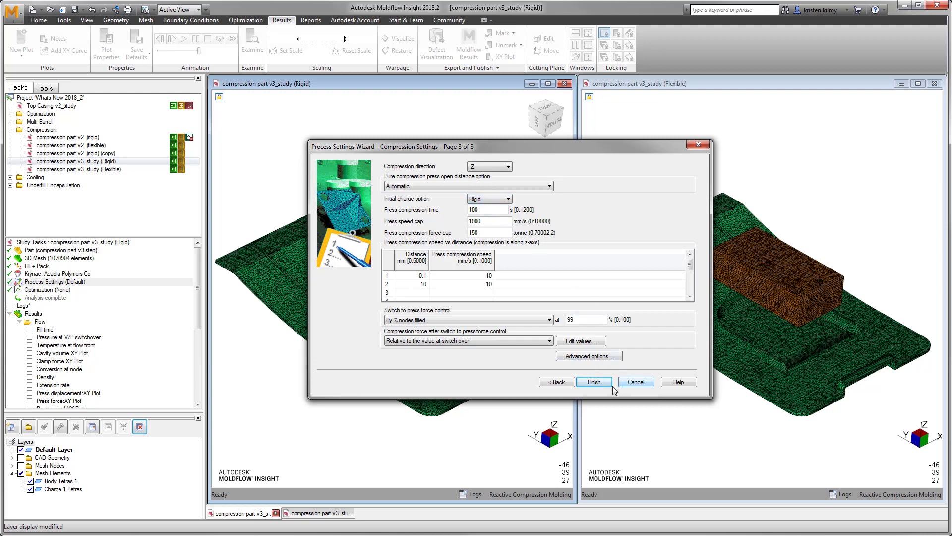
{"action": "left_click", "coordinate": [594, 382]}
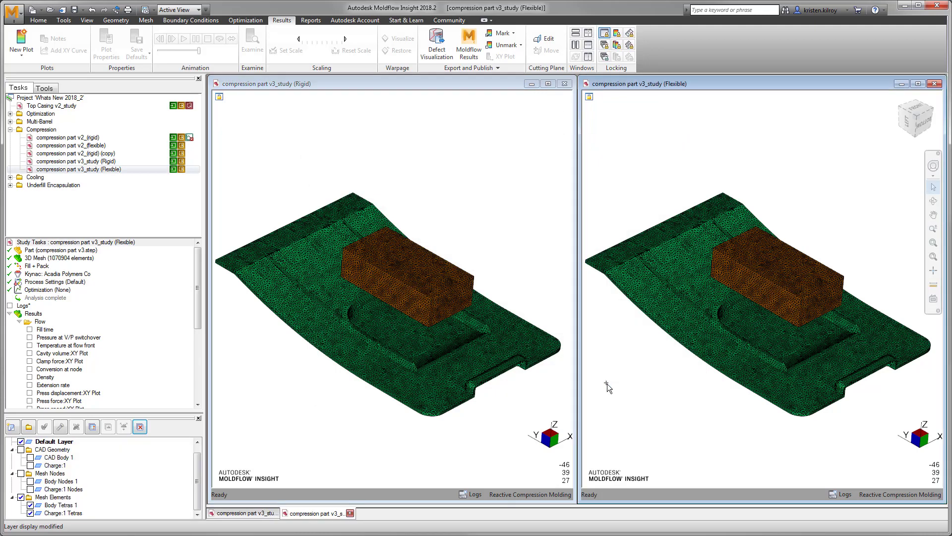
Step: Step through the Flexible study's process settings past the reactive molding page
{"action": "double_click", "coordinate": [56, 282]}
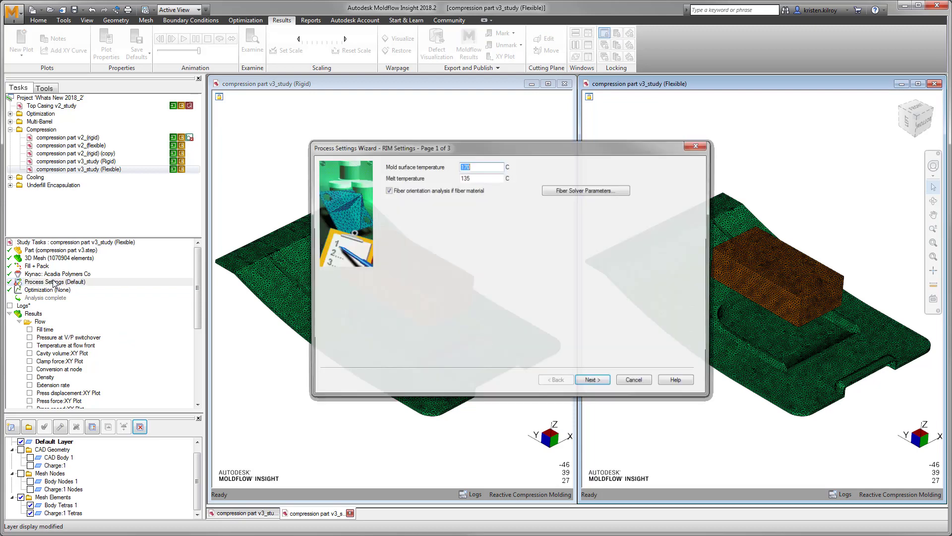
{"action": "left_click", "coordinate": [591, 379]}
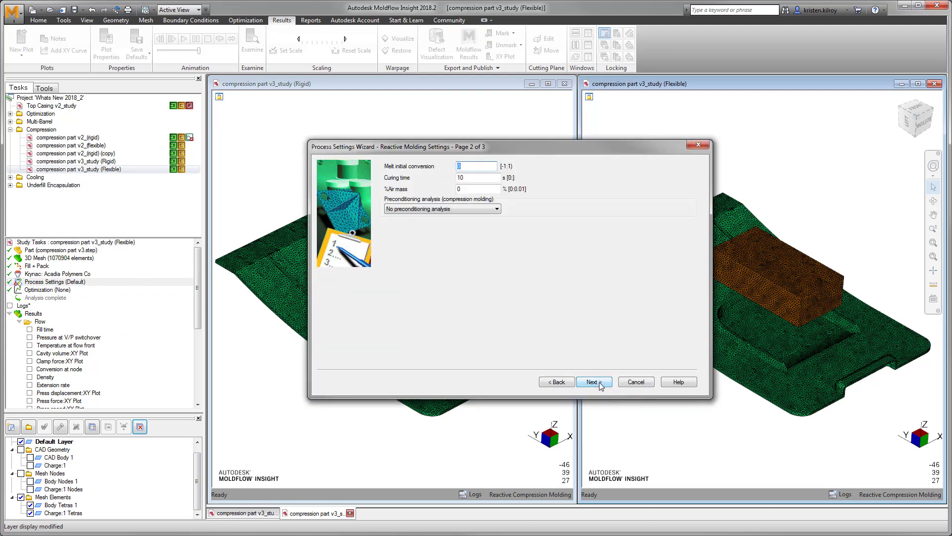
{"action": "left_click", "coordinate": [593, 382]}
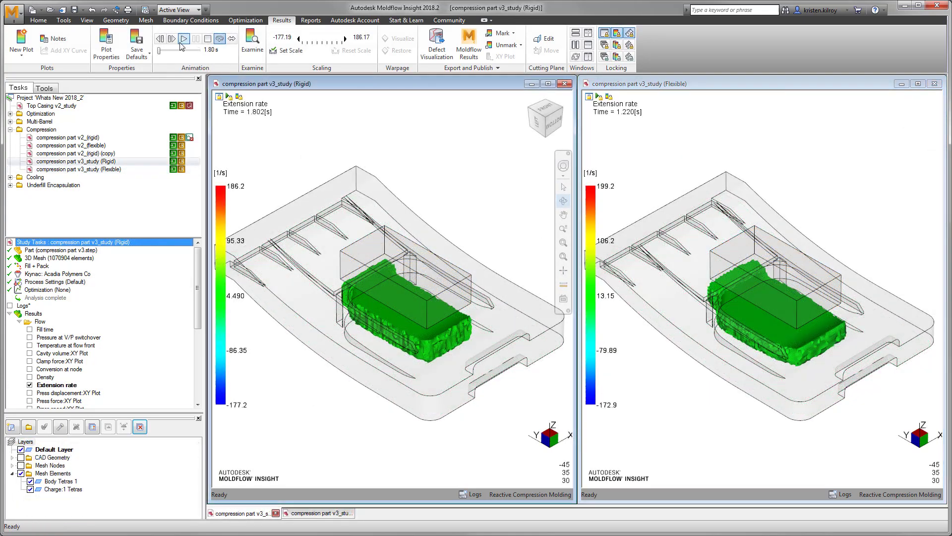
Step: In the Rigid study's compression settings, switch to force control by percentage of nodes filled
{"action": "left_click", "coordinate": [184, 39]}
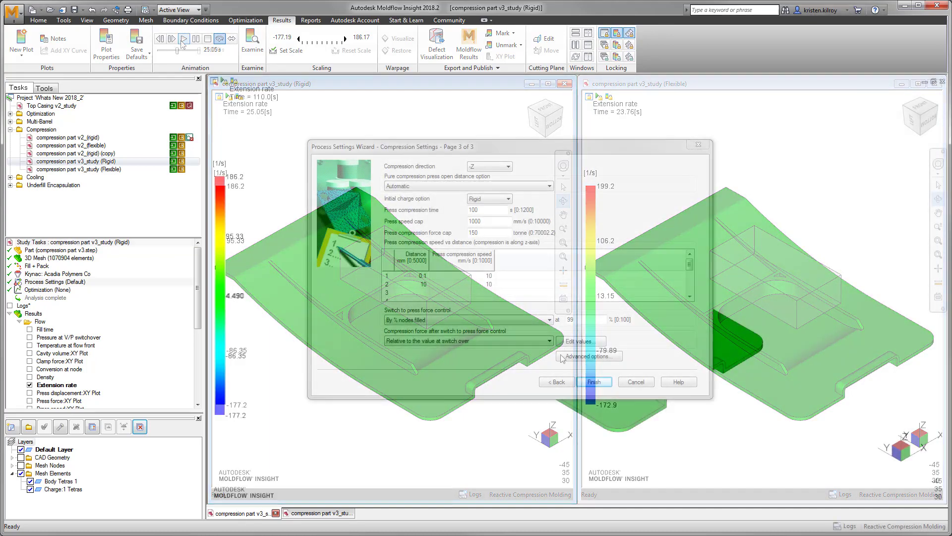
{"action": "left_click", "coordinate": [548, 320]}
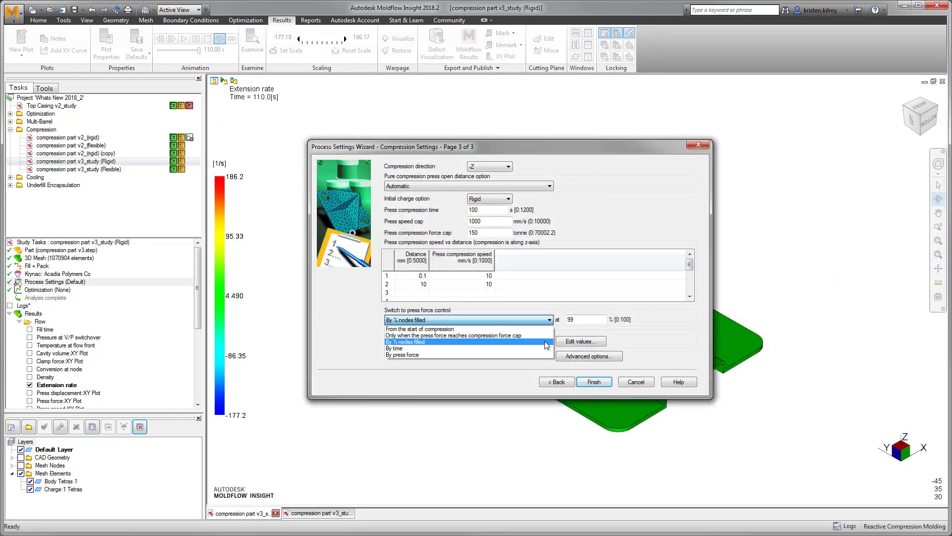
{"action": "left_click", "coordinate": [403, 354]}
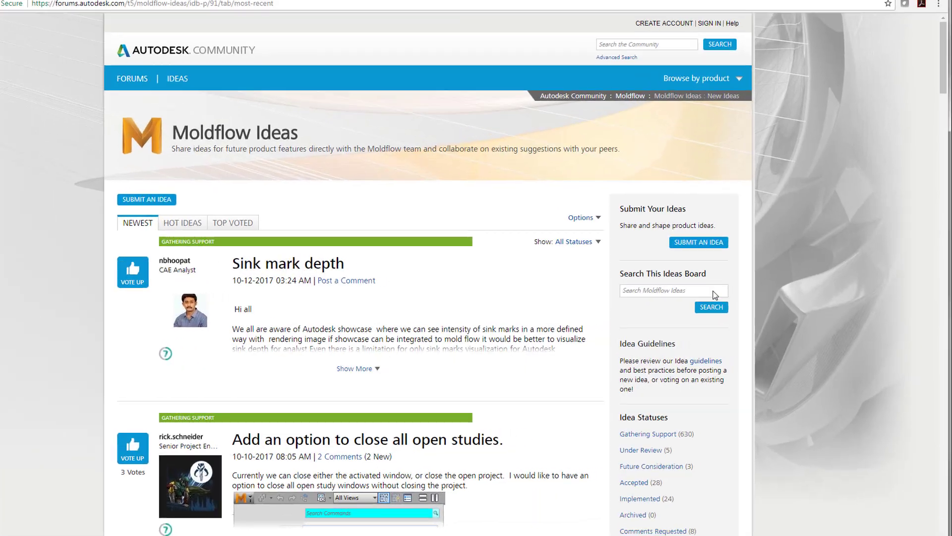
Step: Search Moldflow Ideas for 'cooling ch' and read the 'Extracting cooling channels' idea's comments
{"action": "type", "text": "cooling channel curves"}
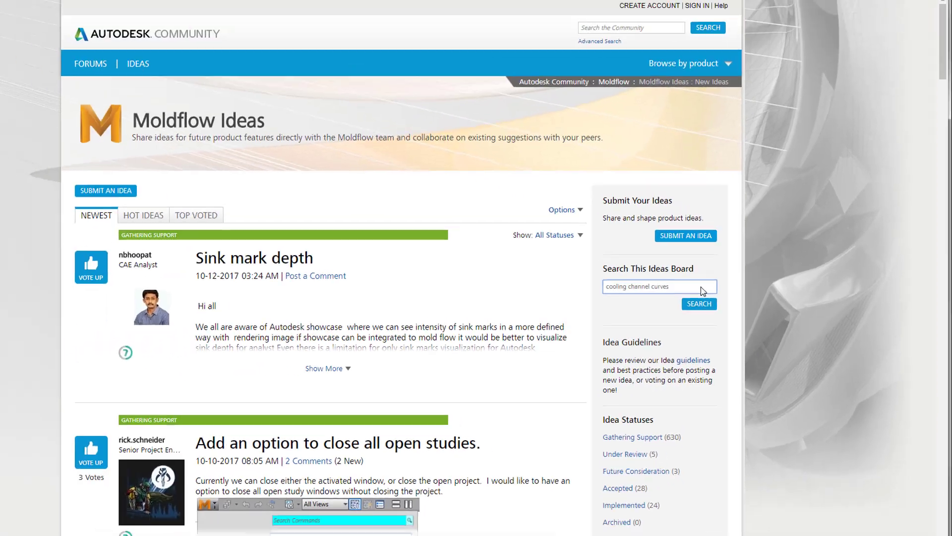
{"action": "left_click", "coordinate": [699, 303]}
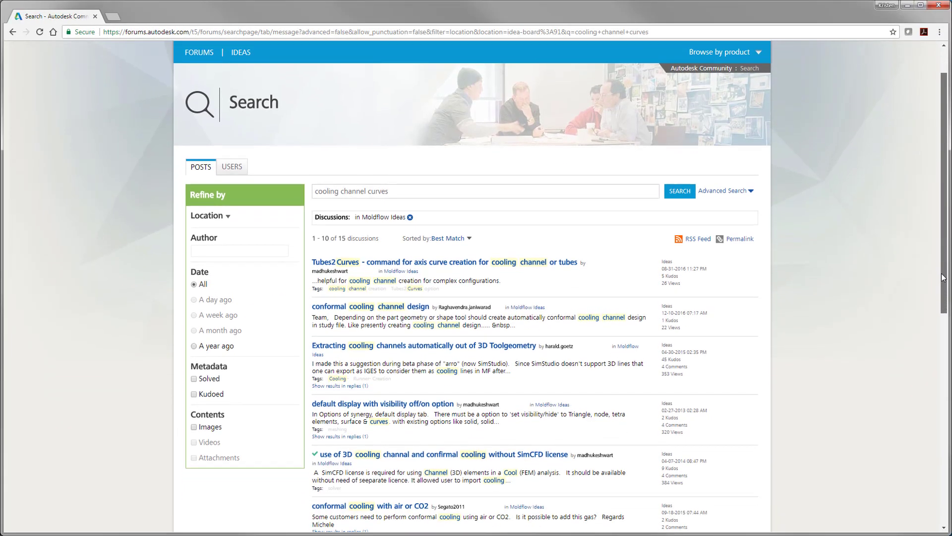
{"action": "scroll", "scroll_direction": "down", "scroll_amount": 3}
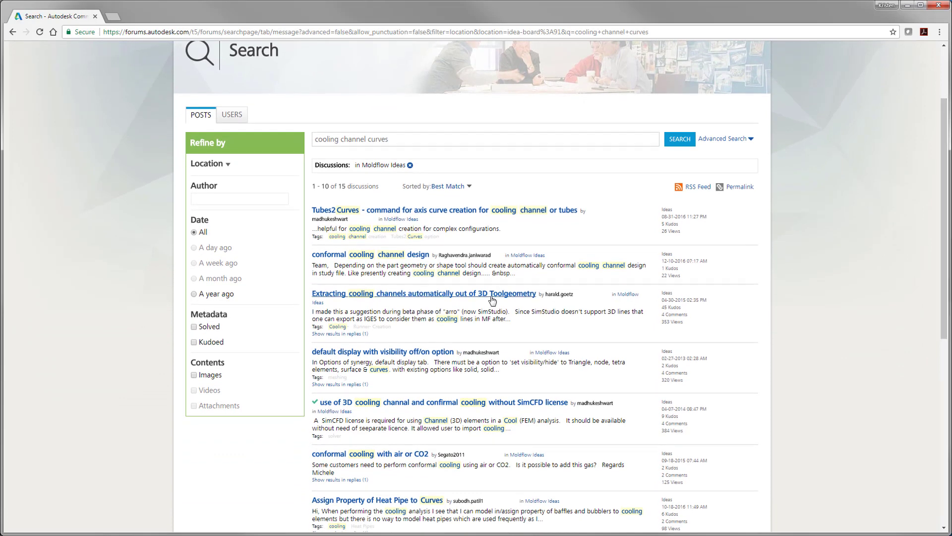
{"action": "left_click", "coordinate": [422, 293]}
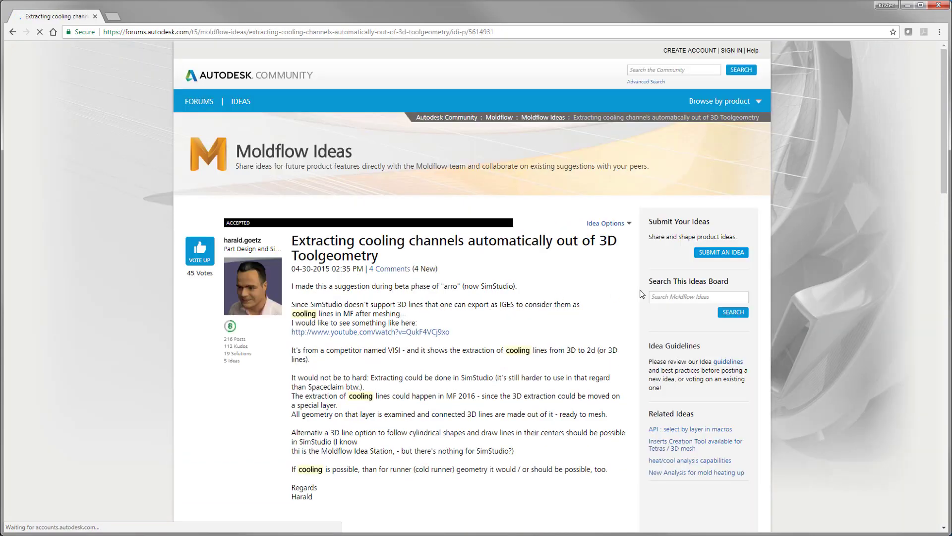
{"action": "scroll", "scroll_direction": "down", "scroll_amount": 3}
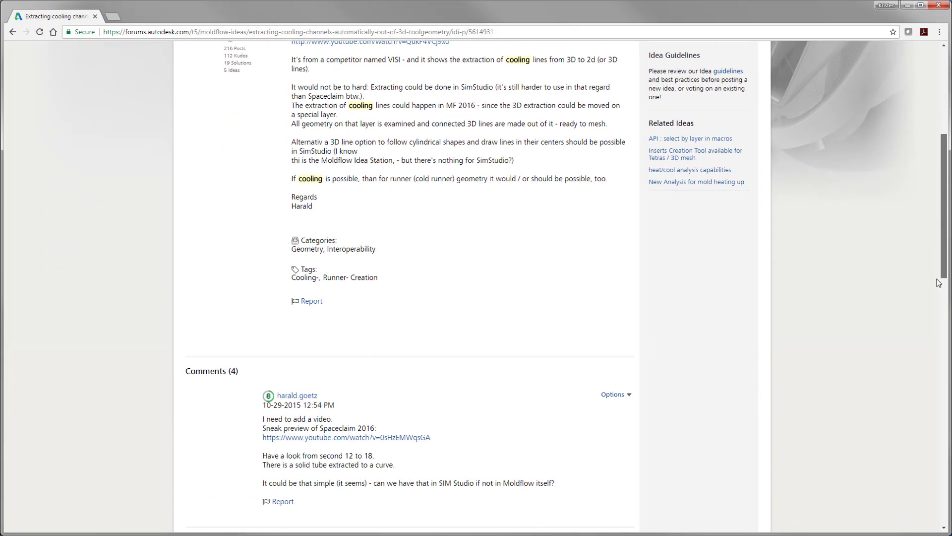
{"action": "scroll", "scroll_direction": "down", "scroll_amount": 3}
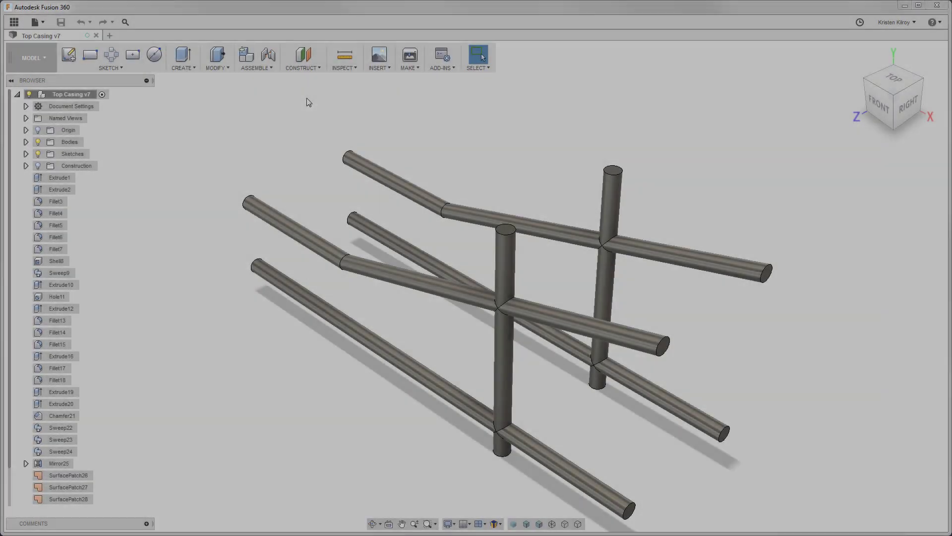
Step: Create a construction axis through the cylindrical face of a cooling tube
{"action": "left_click", "coordinate": [302, 59]}
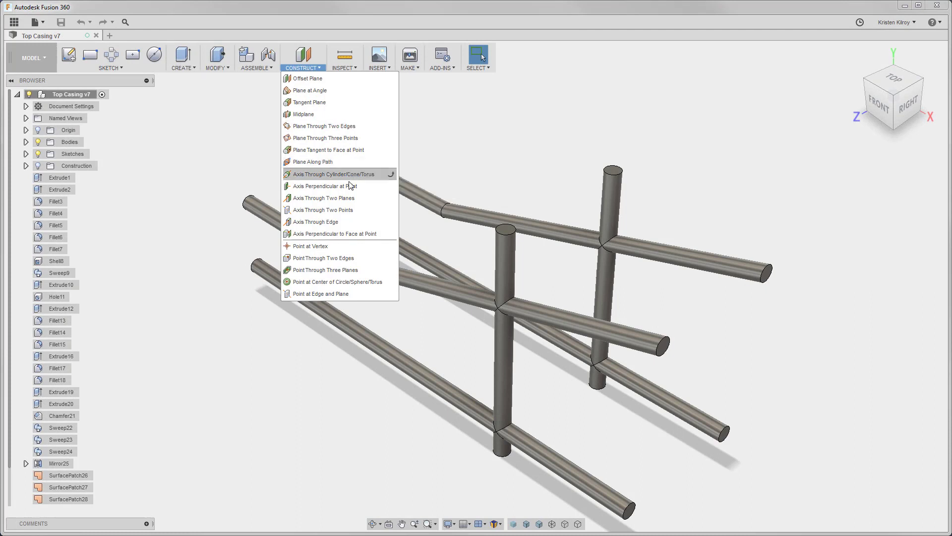
{"action": "left_click", "coordinate": [327, 174]}
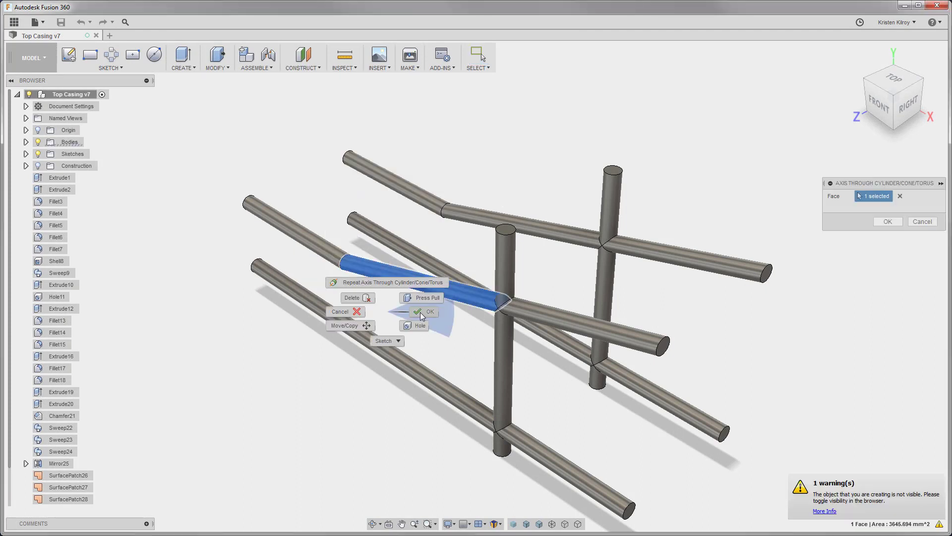
{"action": "left_click", "coordinate": [429, 311]}
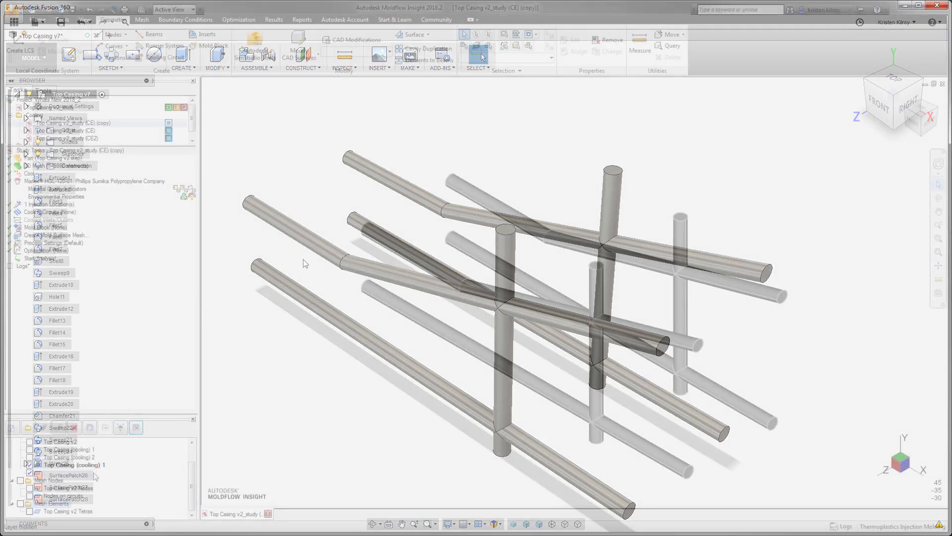
Step: Extract centreline curves from the Top Casing v2 cooling channel bodies with Center Line
{"action": "left_click", "coordinate": [113, 46]}
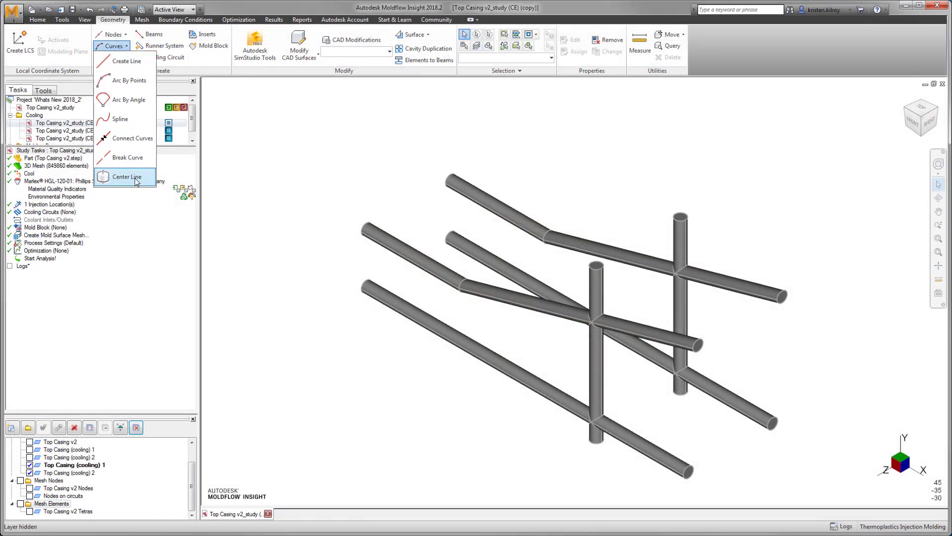
{"action": "left_click", "coordinate": [127, 176]}
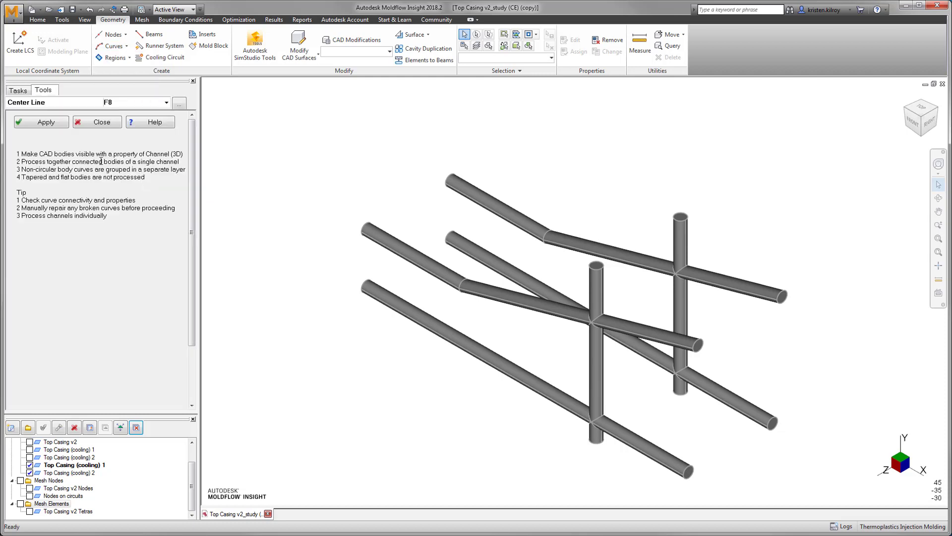
{"action": "left_click", "coordinate": [41, 122]}
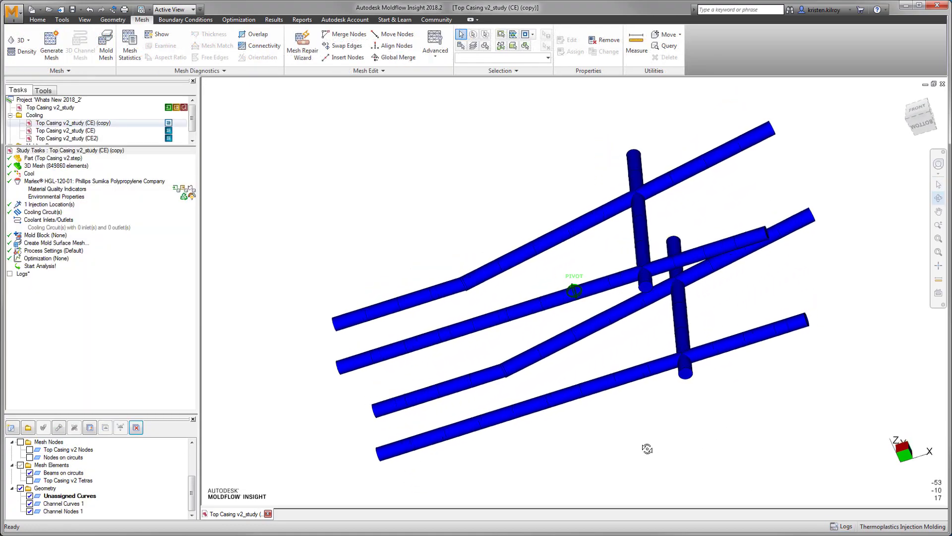
Step: Draw a vertical connecting line between the channels and regenerate the beam mesh
{"action": "left_click", "coordinate": [115, 19]}
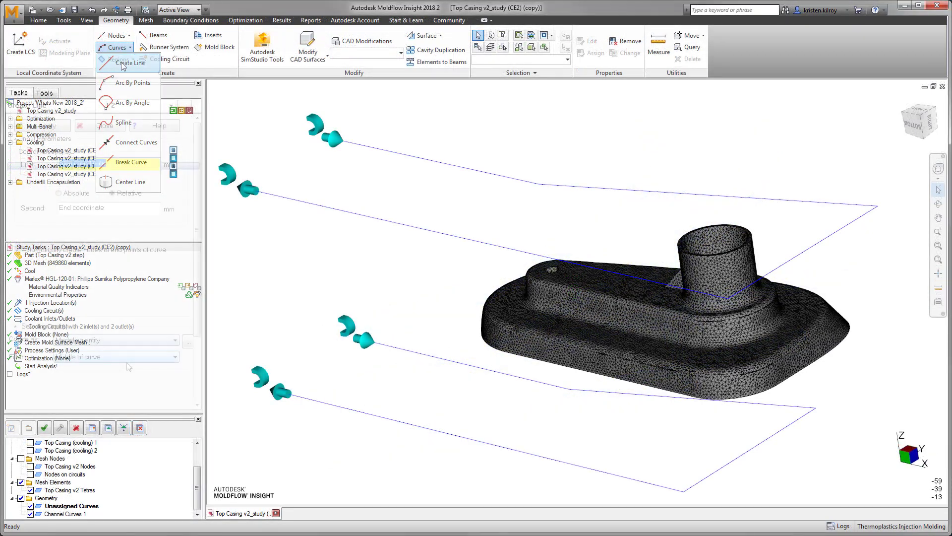
{"action": "left_click", "coordinate": [128, 63]}
{"action": "type", "text": "0"}
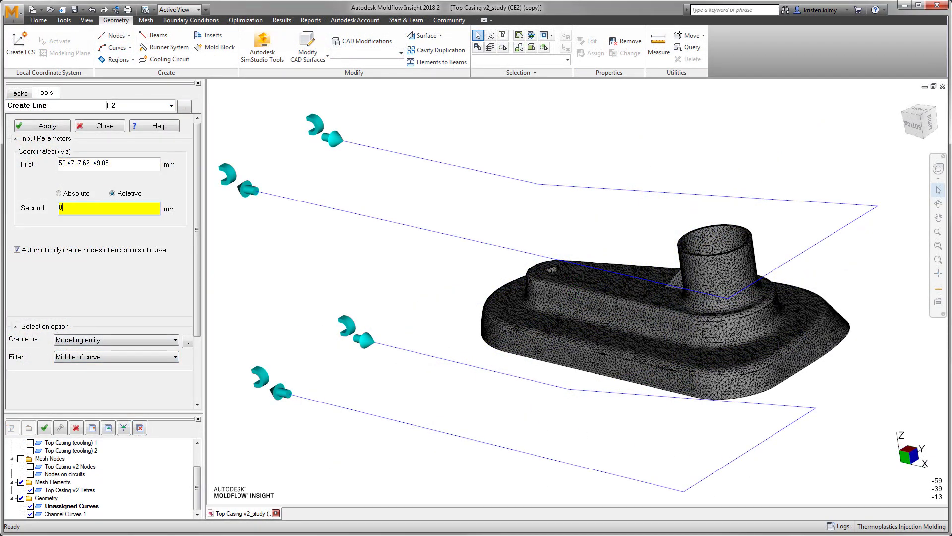
{"action": "left_click", "coordinate": [42, 125]}
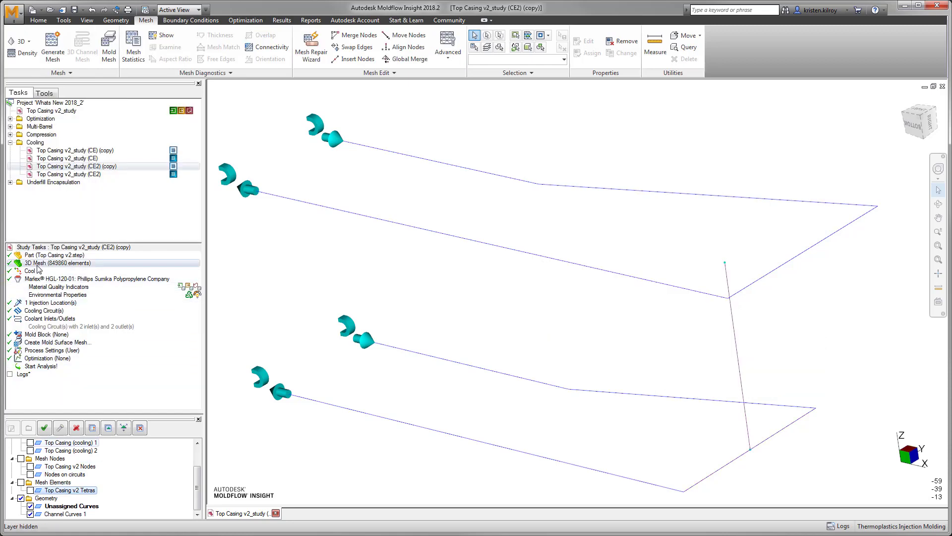
{"action": "left_click", "coordinate": [842, 526]}
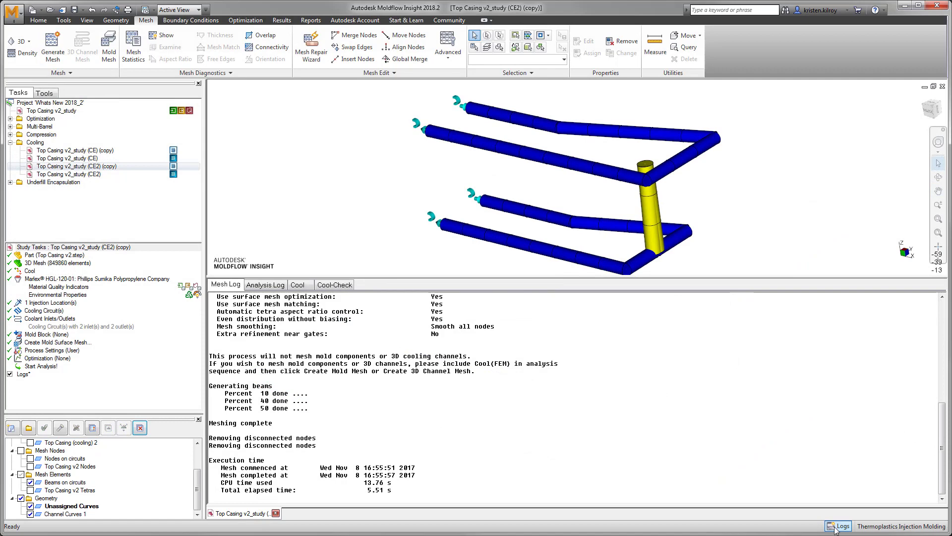
{"action": "left_click", "coordinate": [842, 526]}
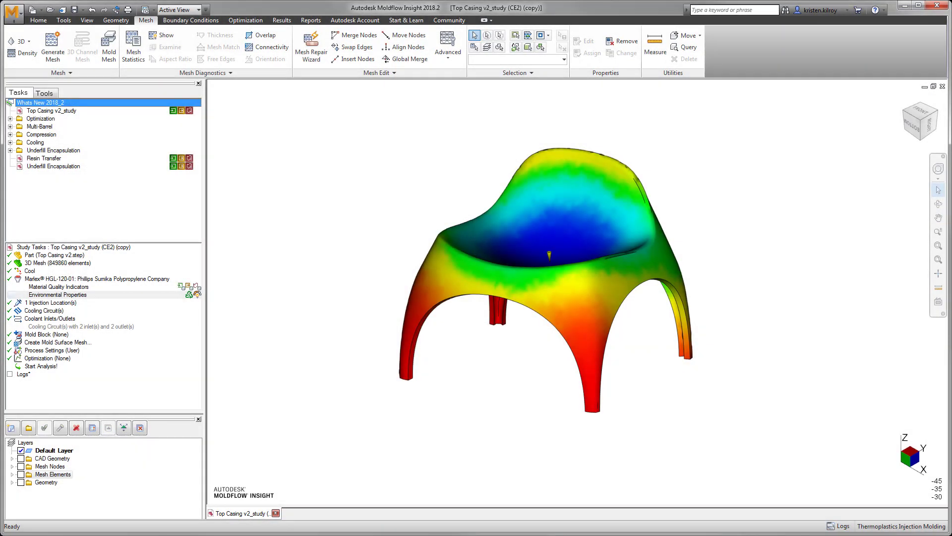